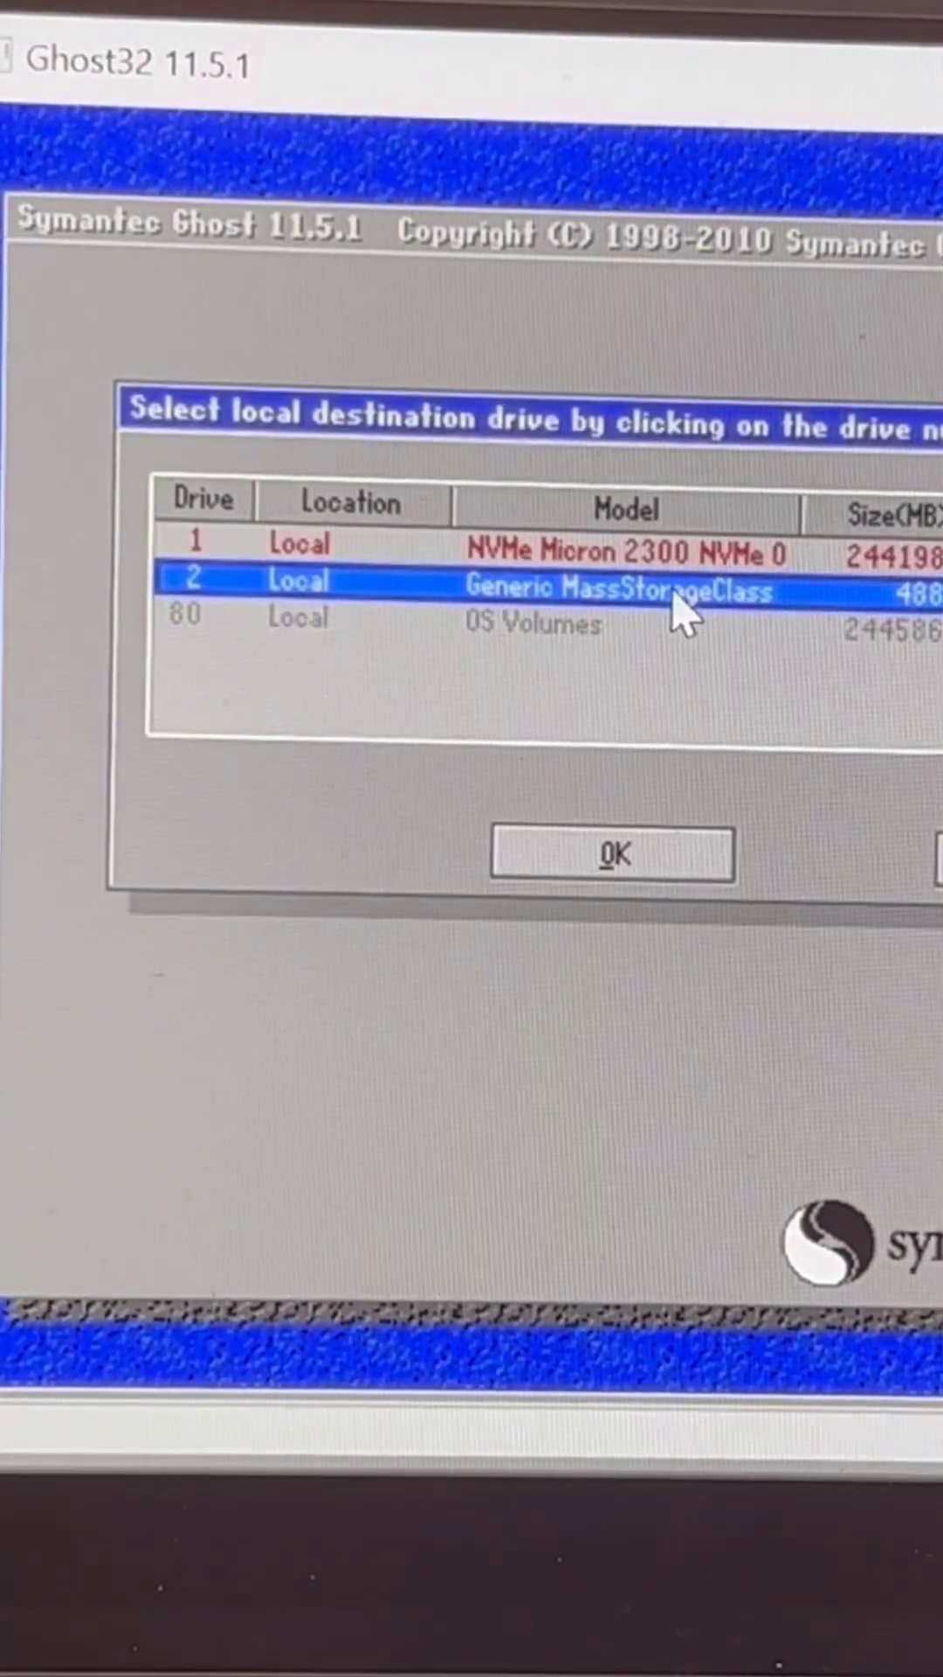
mouse_move(727, 626)
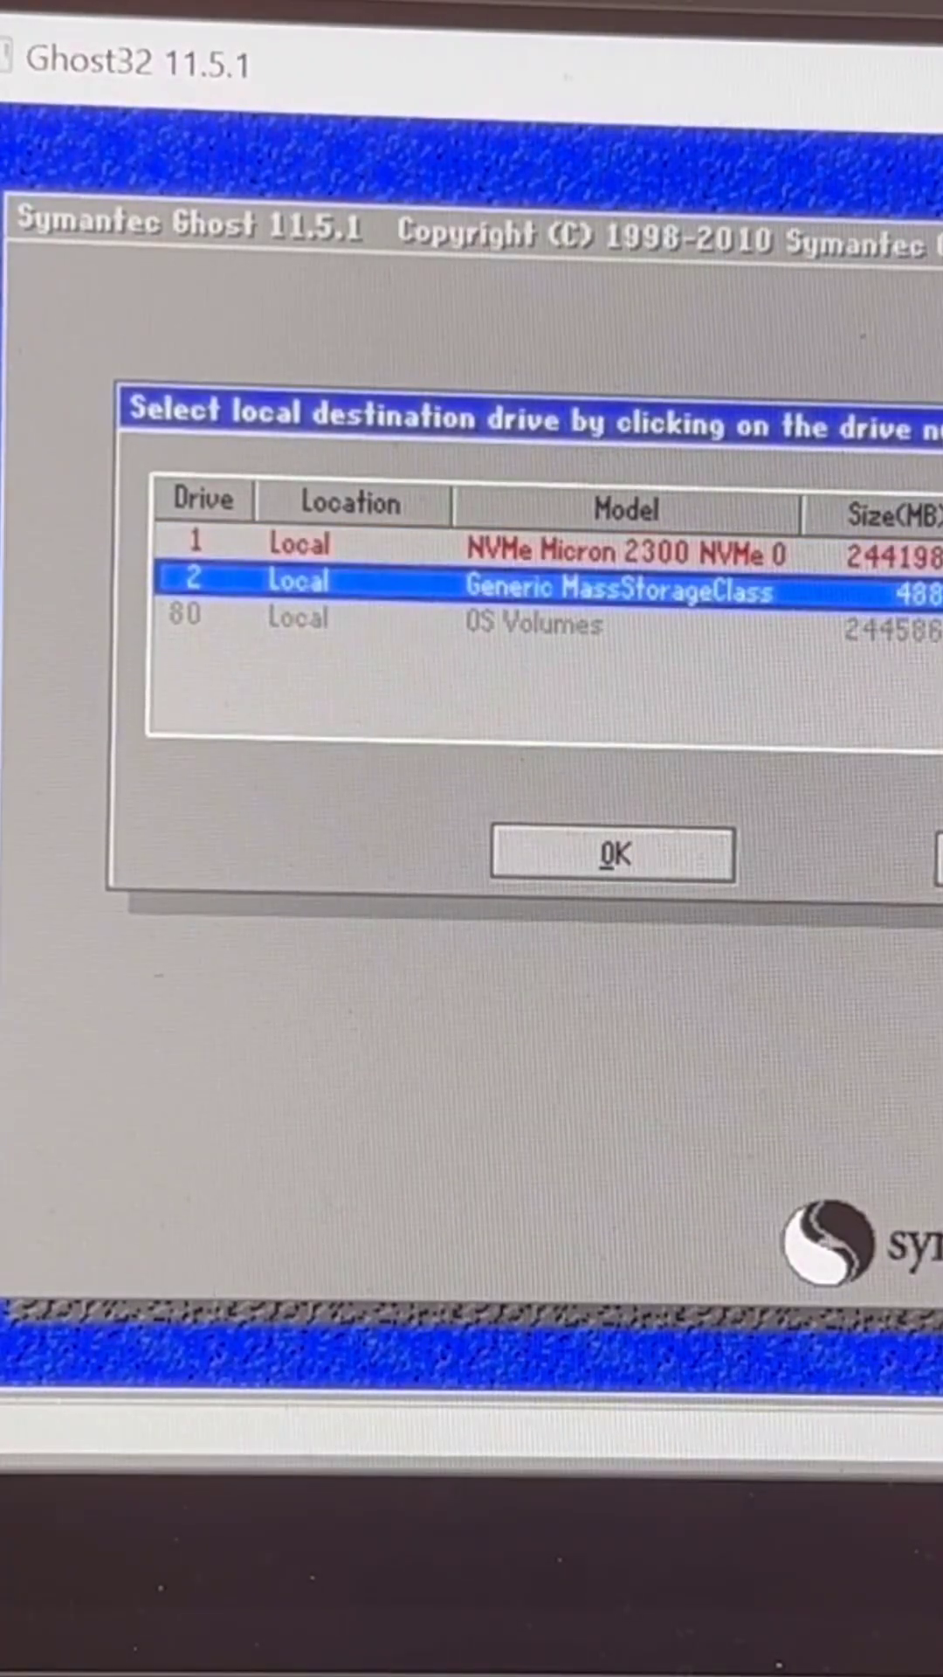
- Confirm the 488 MB MassStorageClass drive 2 as restore destination and accept its partition details
click(613, 854)
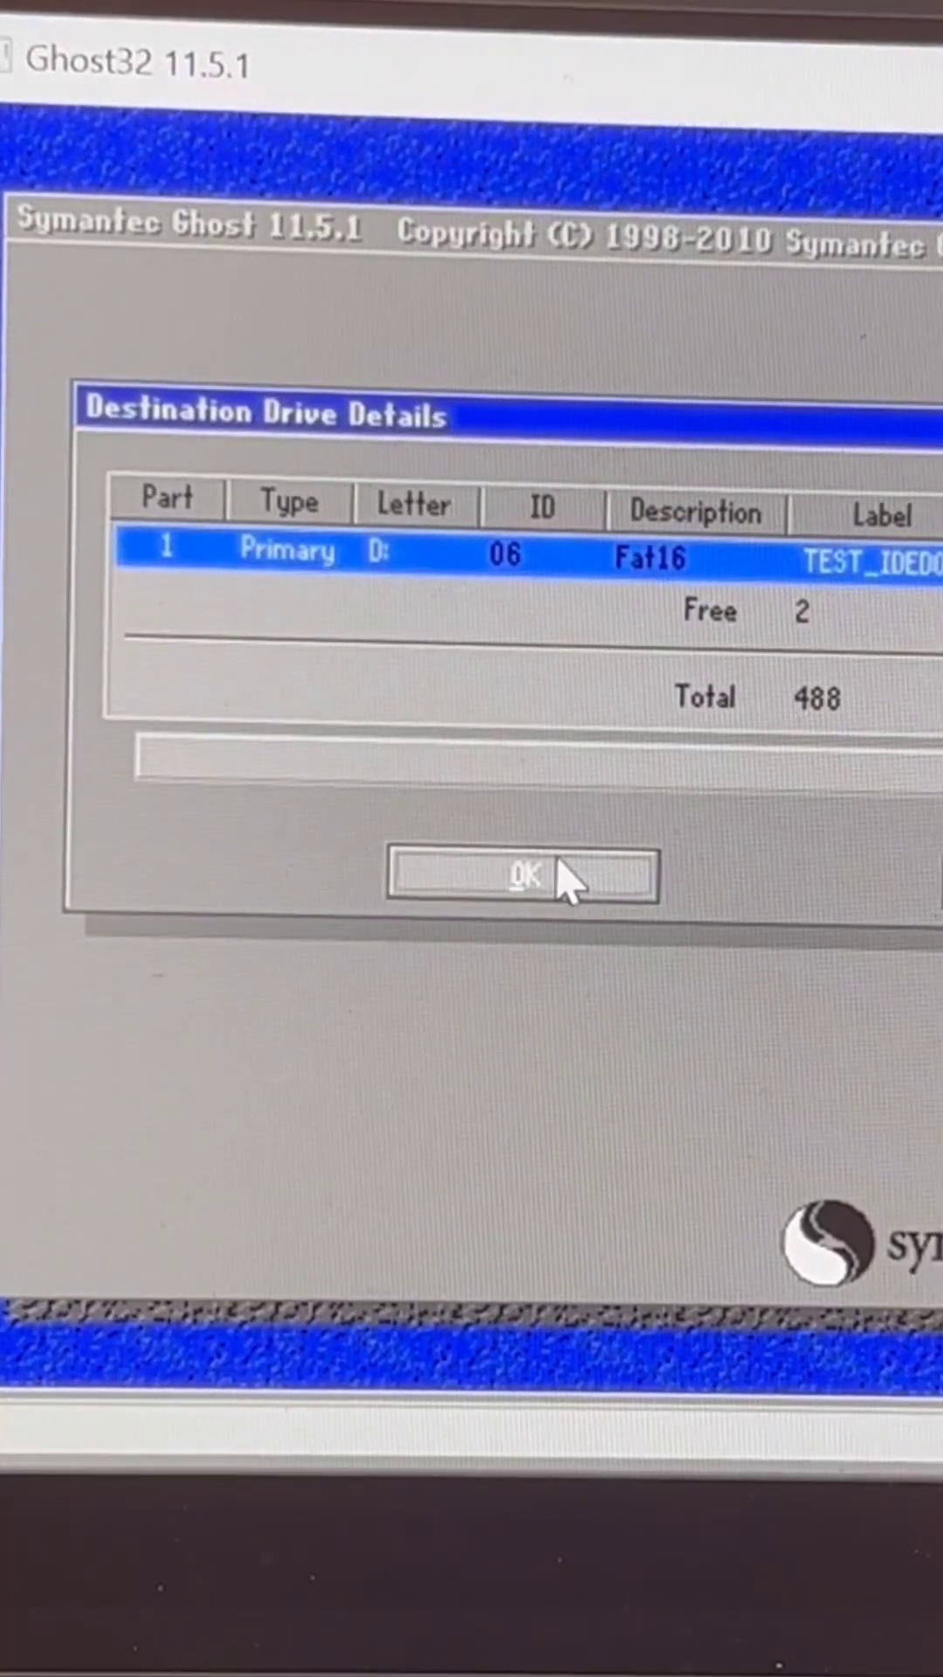
mouse_move(556, 913)
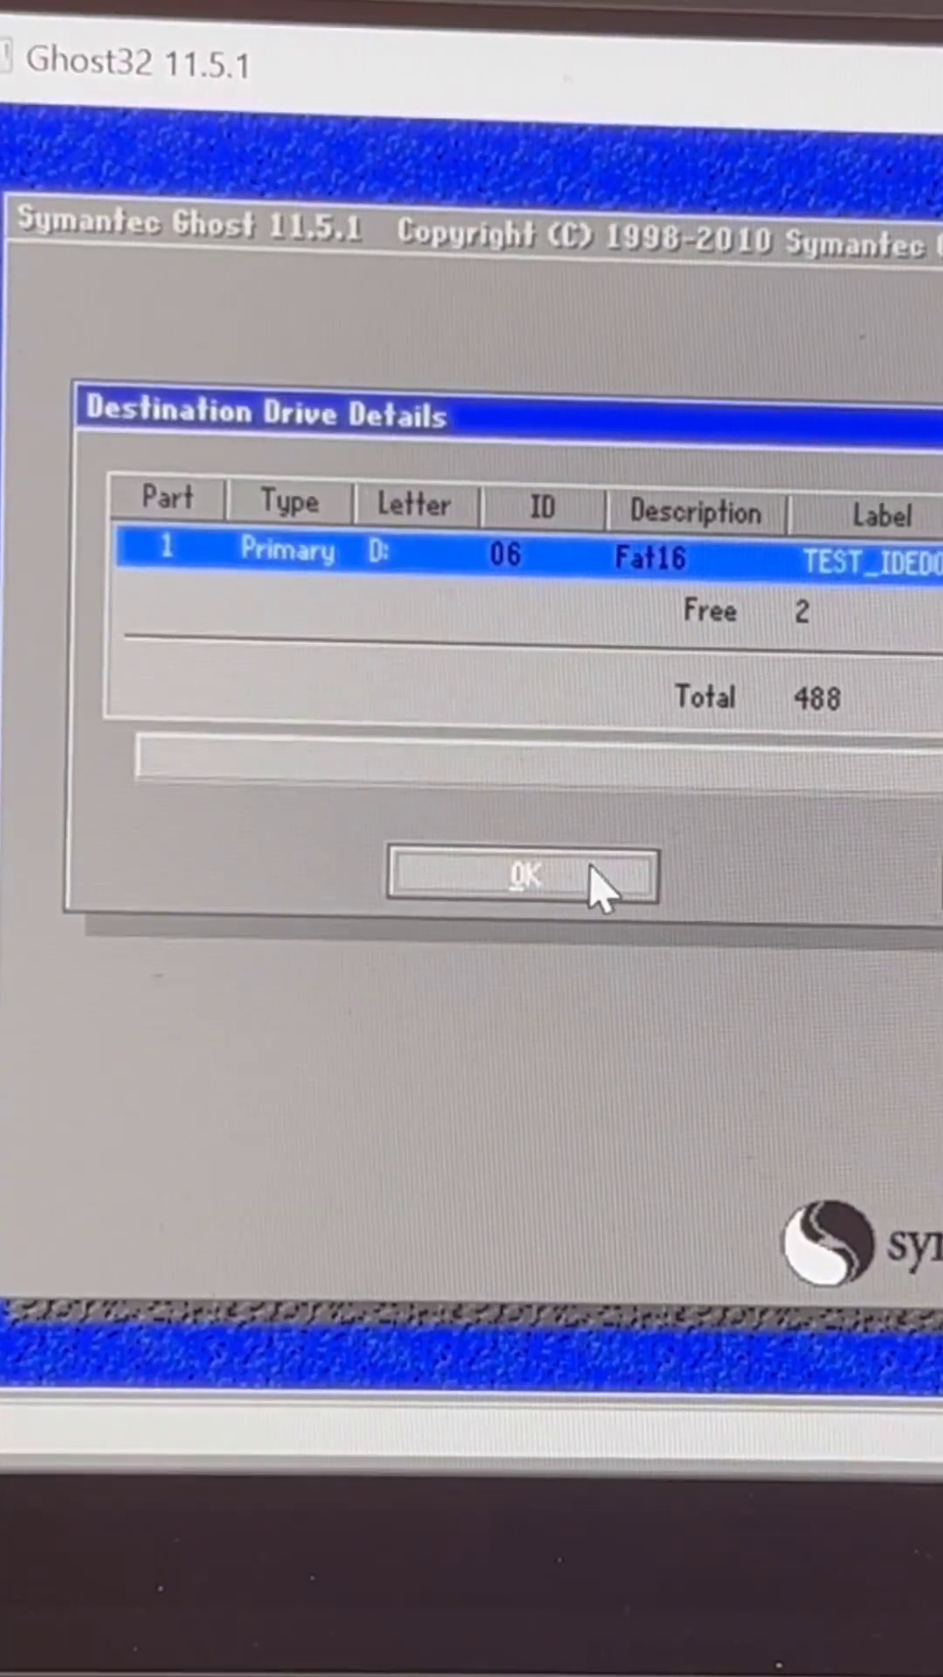
click(521, 876)
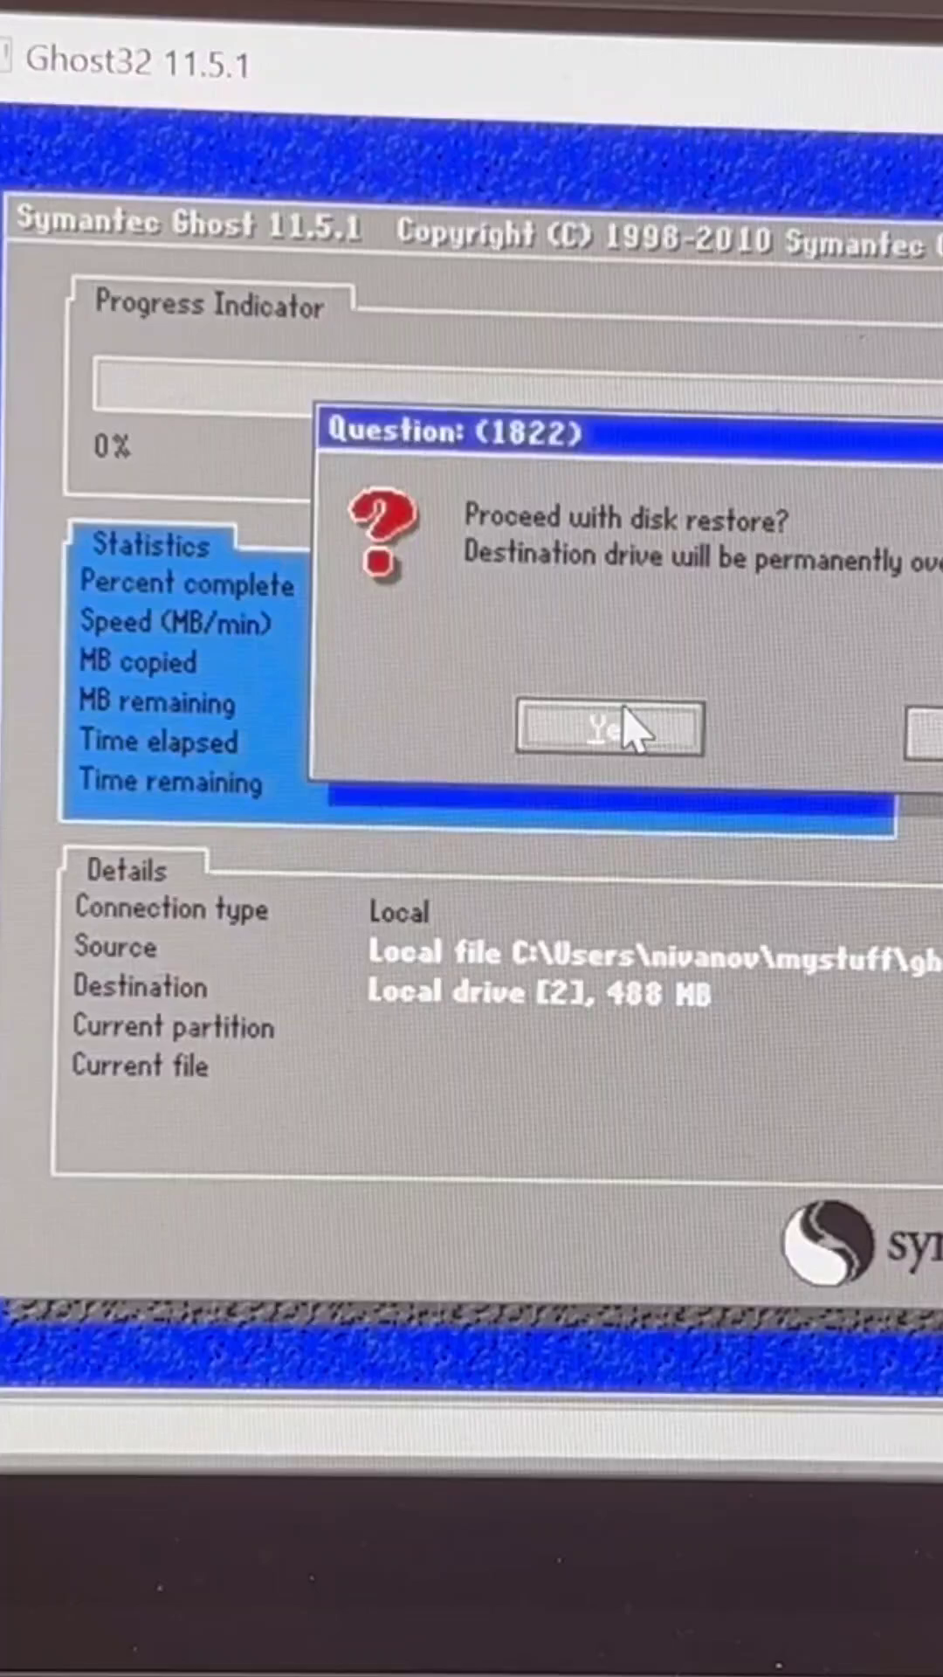
- Answer Yes to 'Proceed with disk restore?' so the image restore begins
click(608, 731)
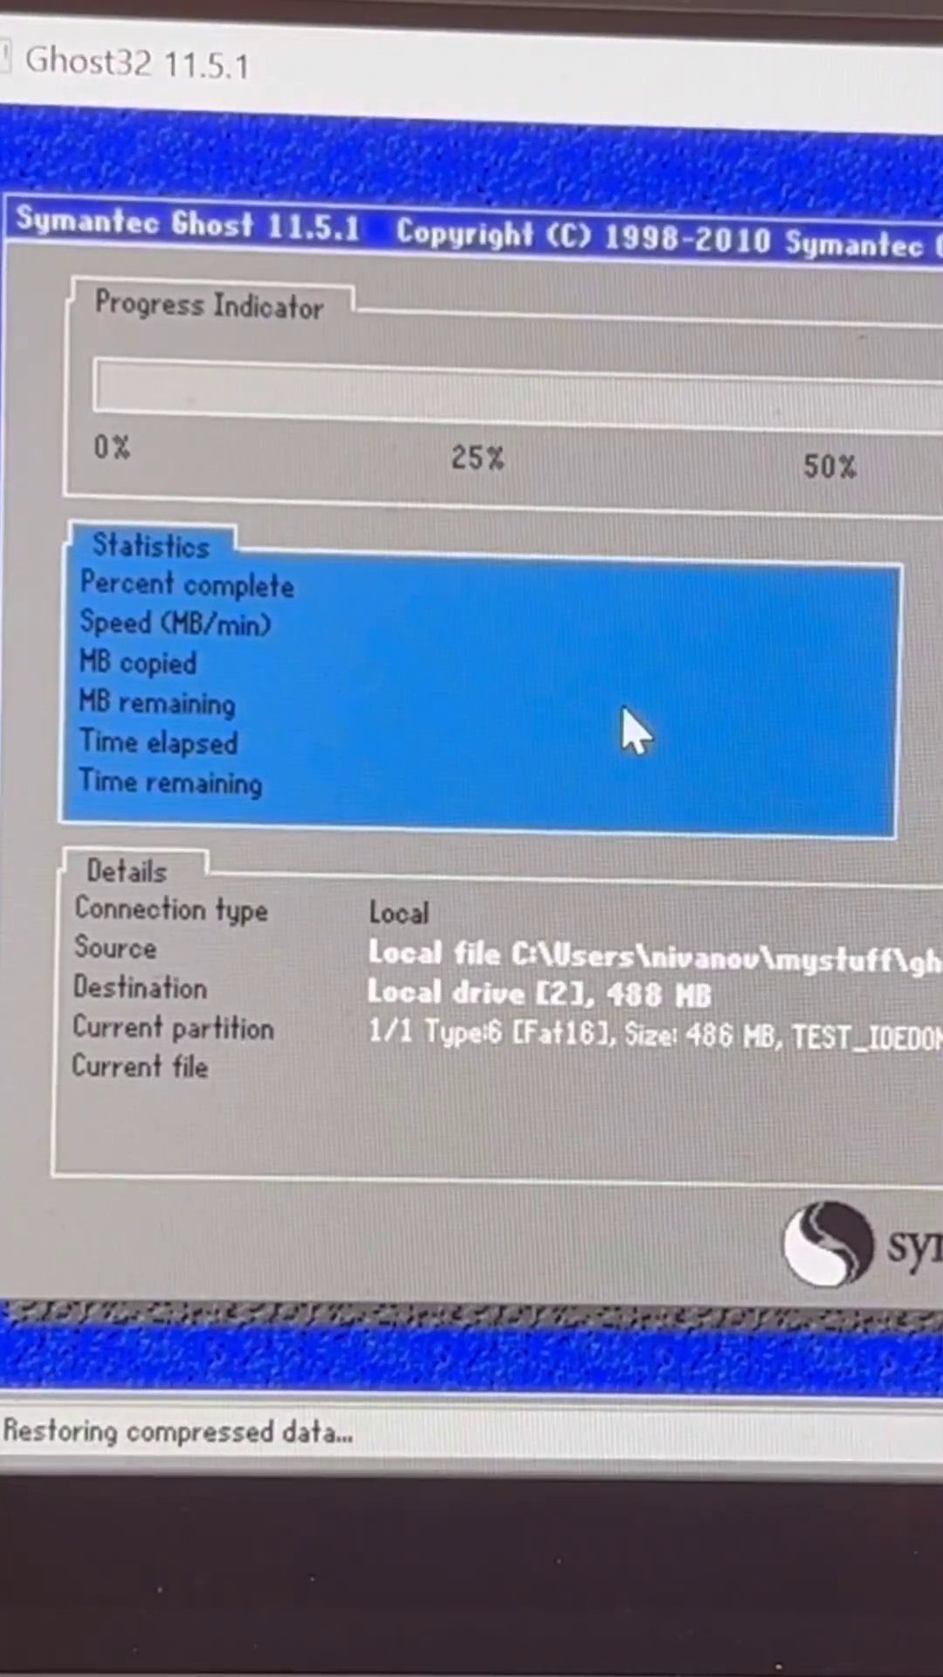